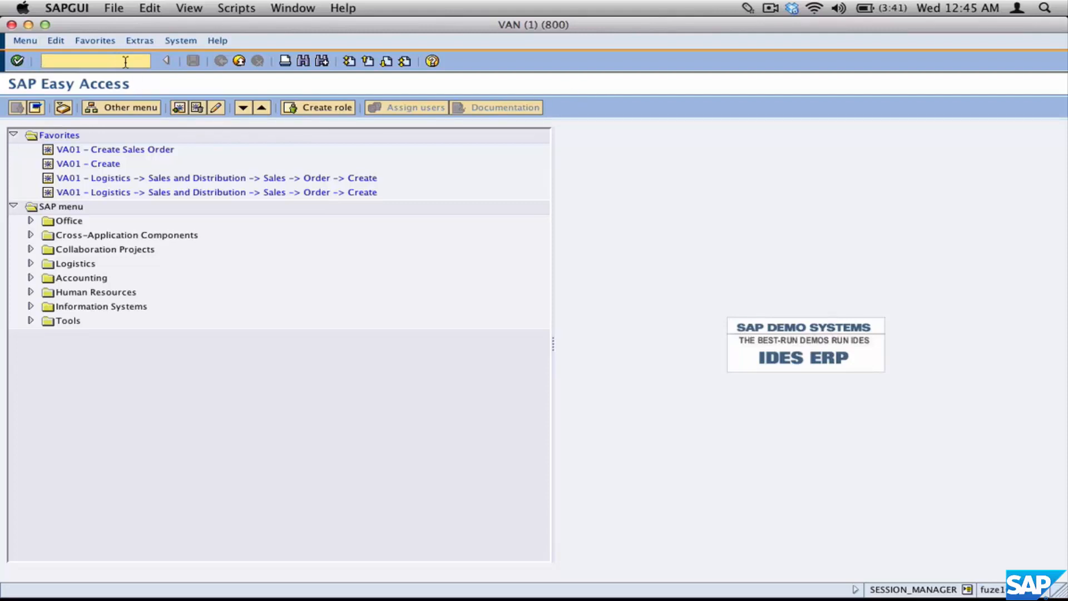
# Run transaction VD02 and continue with customer 3000, Thomas Bush India Inc., sales area left blank.
pyautogui.write('vd0')
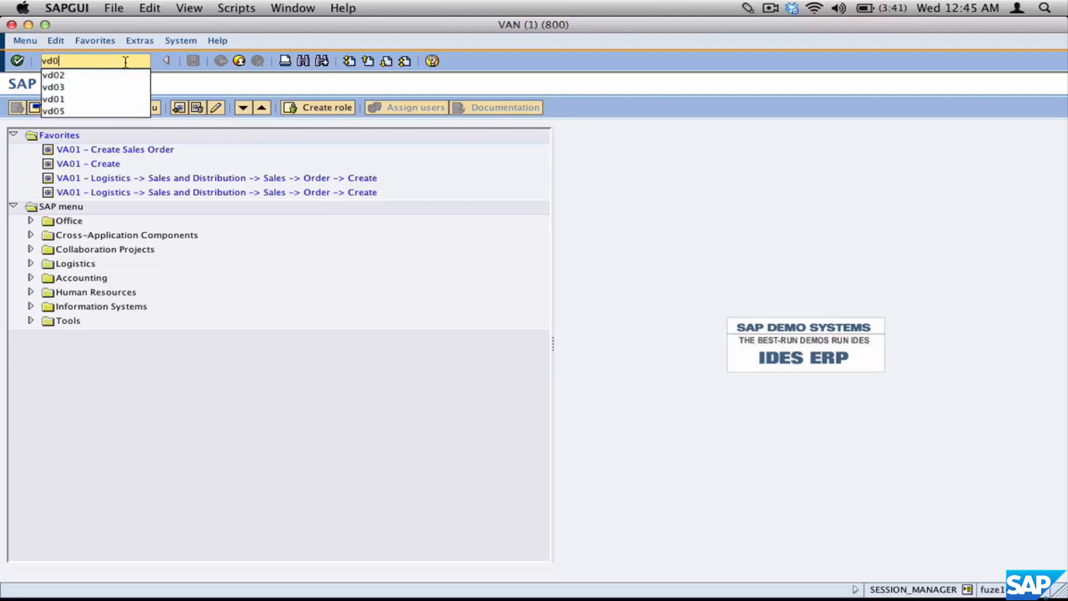
pyautogui.click(55, 74)
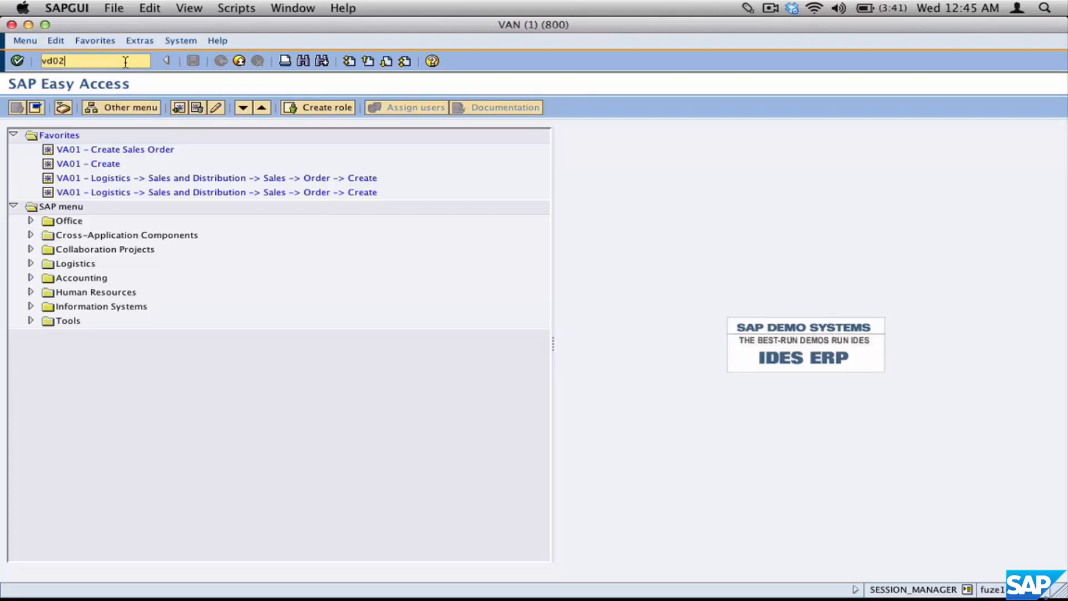
pyautogui.press('Enter')
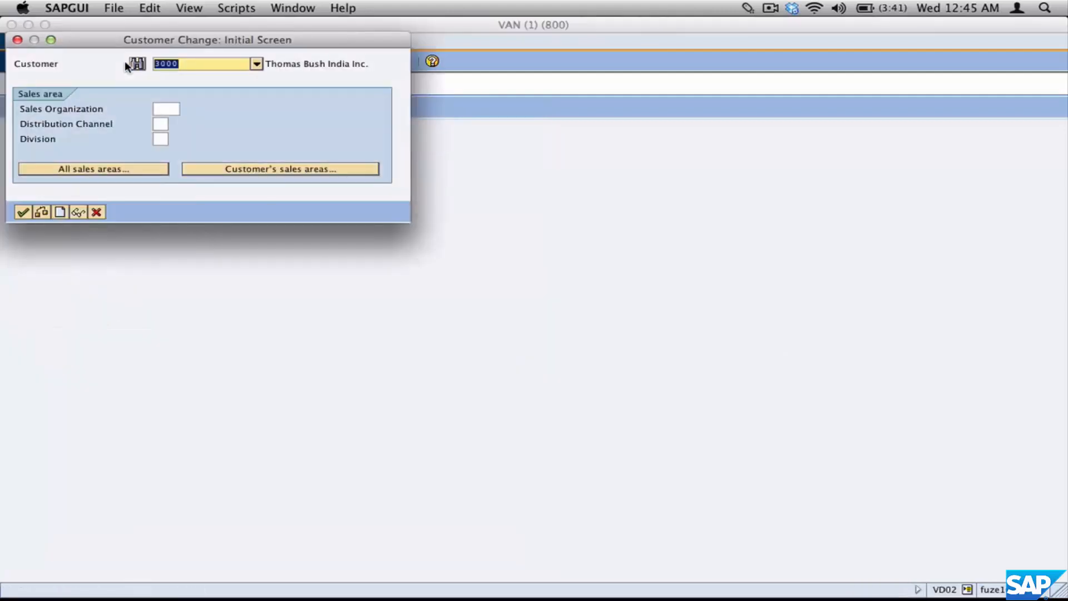
pyautogui.click(198, 65)
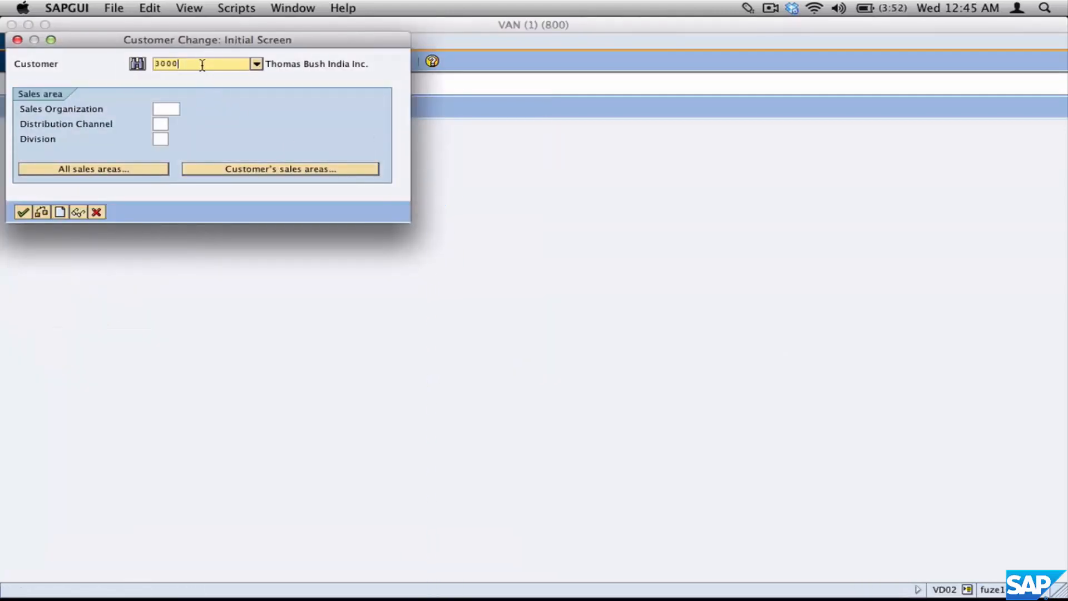
pyautogui.moveTo(223, 87)
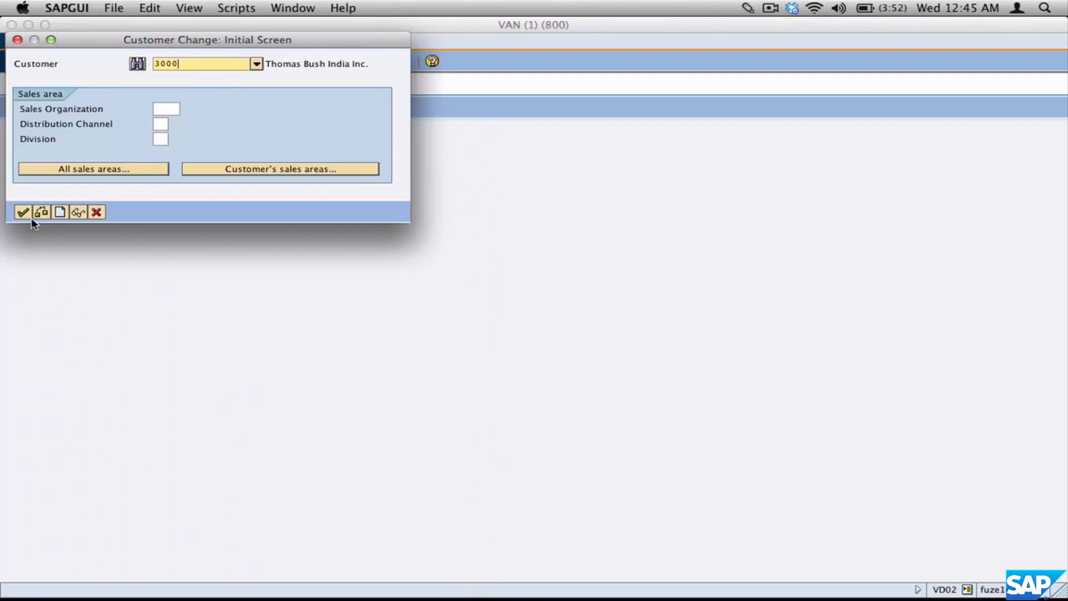
pyautogui.click(164, 109)
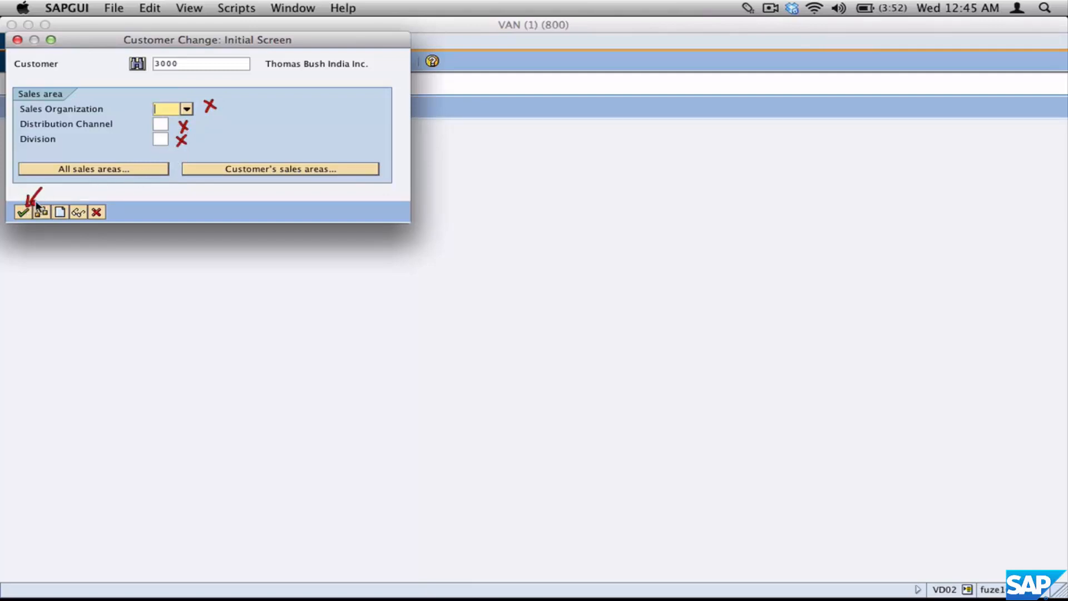
# Proceed to customer 3000's General Data address screen.
pyautogui.click(22, 212)
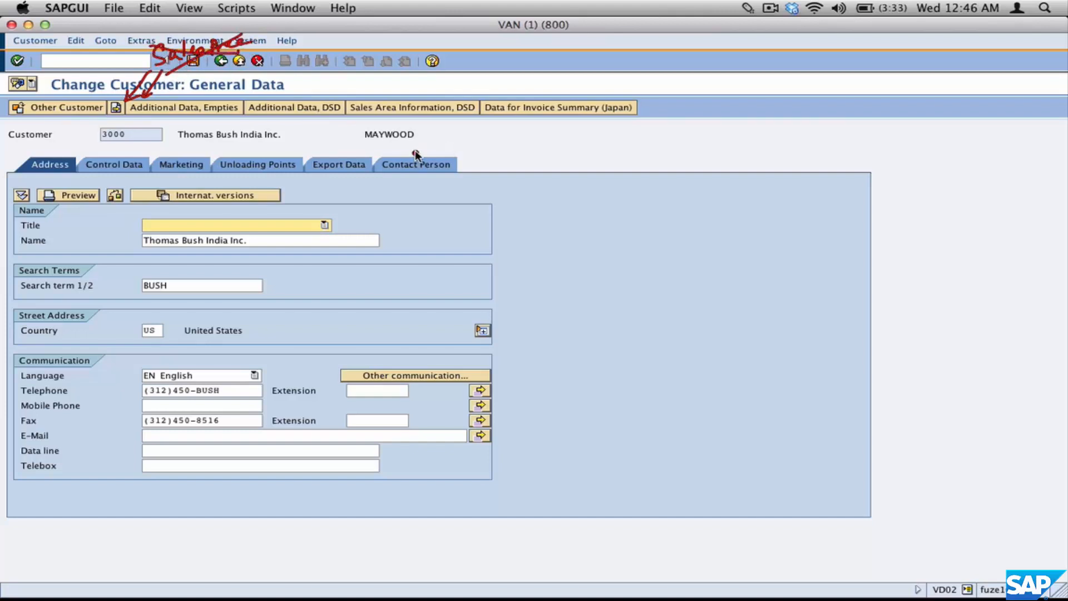
pyautogui.moveTo(432, 139)
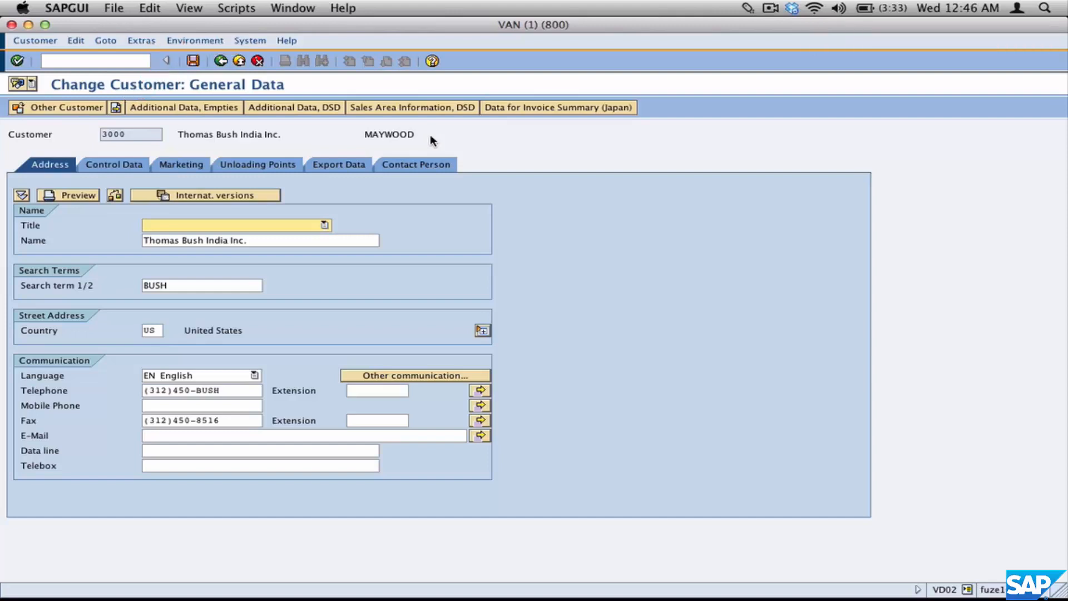
pyautogui.moveTo(491, 242)
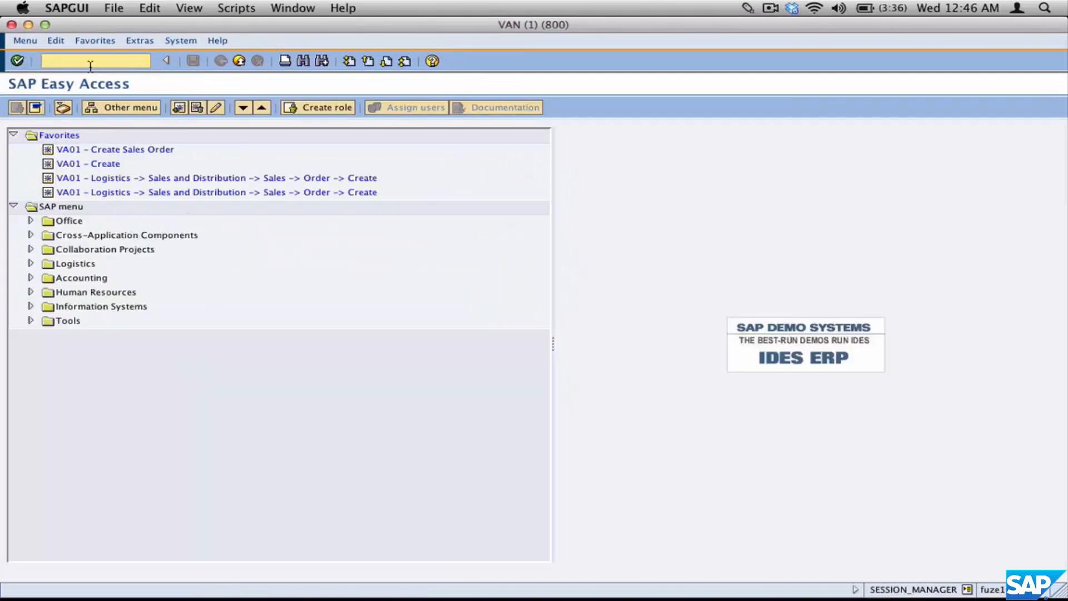
# Run VD02 again and list the sales areas assigned to customer 3000.
pyautogui.click(94, 59)
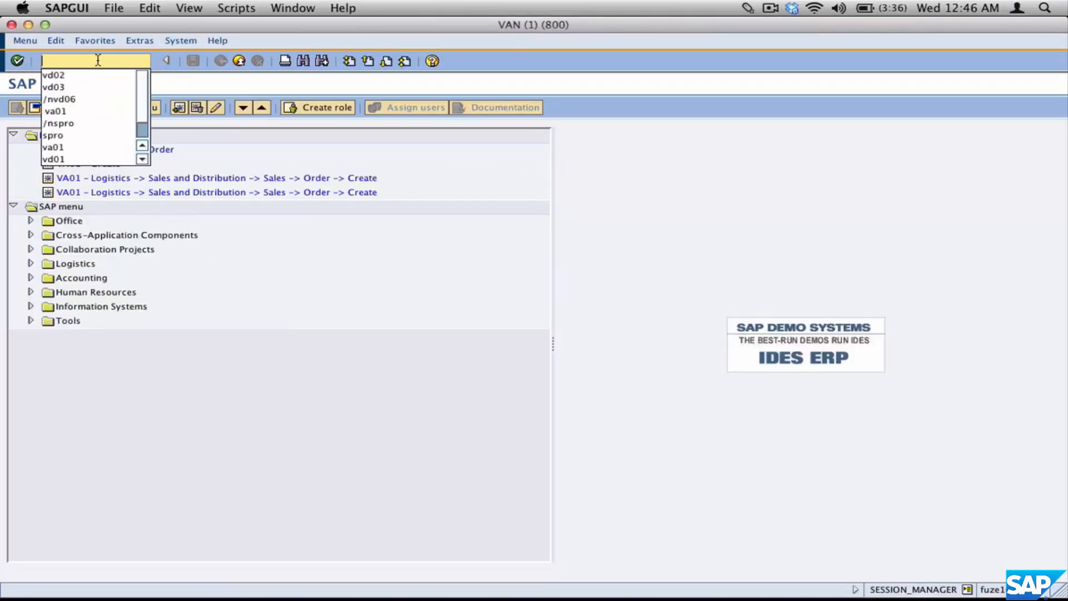
pyautogui.write('vd0')
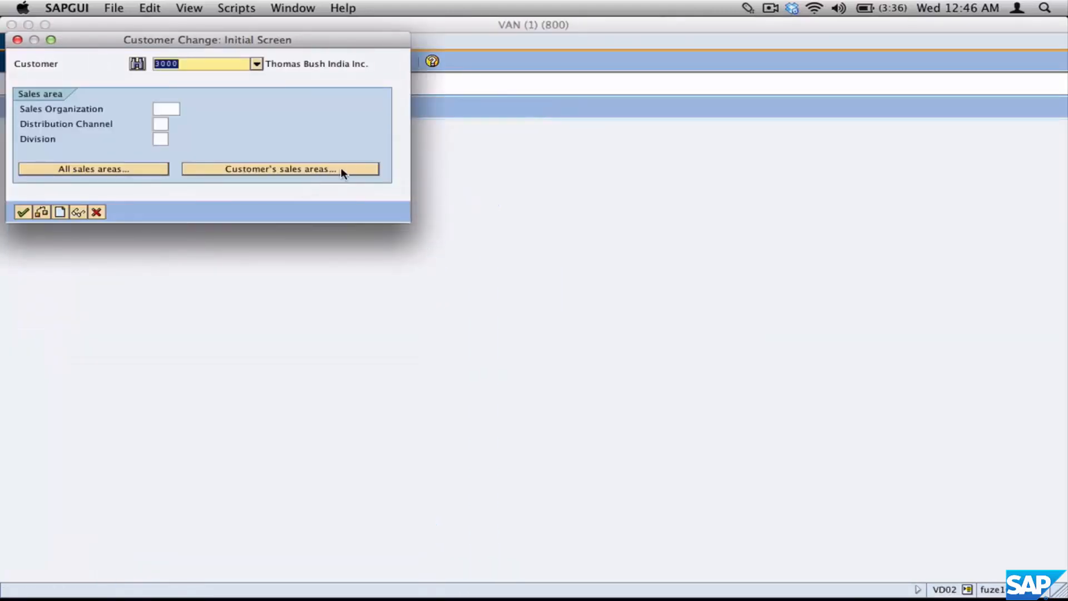
pyautogui.click(280, 170)
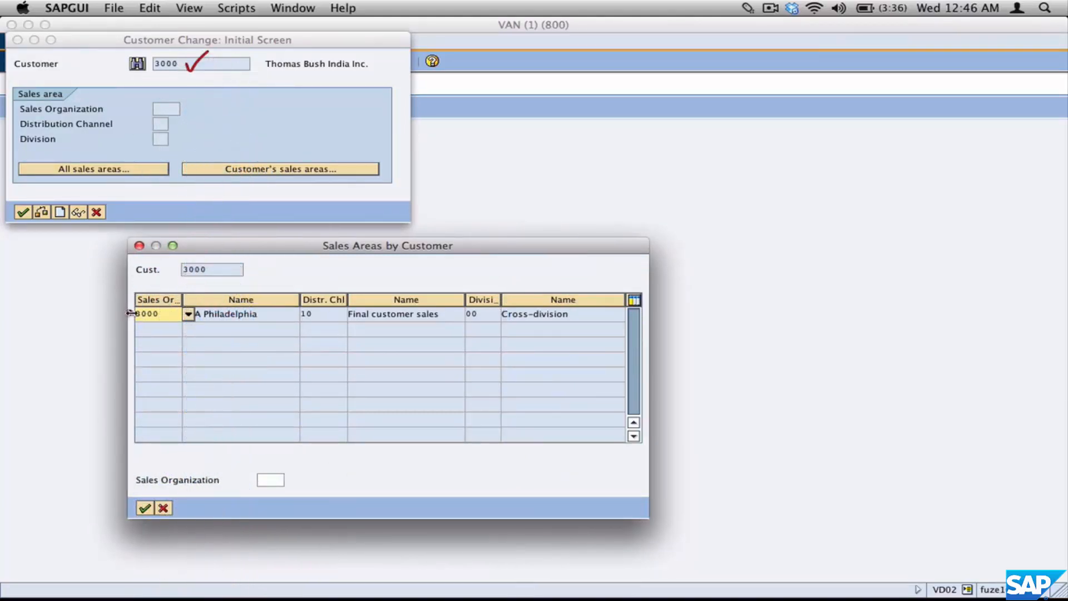
# Choose the 3000 Philadelphia / channel 10 / division 00 sales area for customer 3000.
pyautogui.click(154, 314)
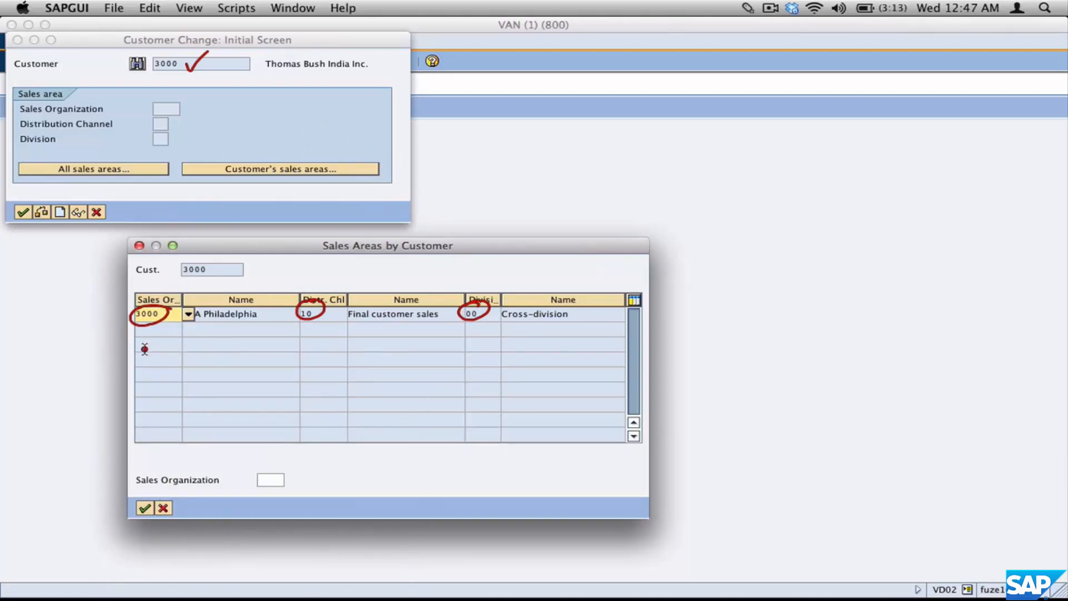
pyautogui.write('1000')
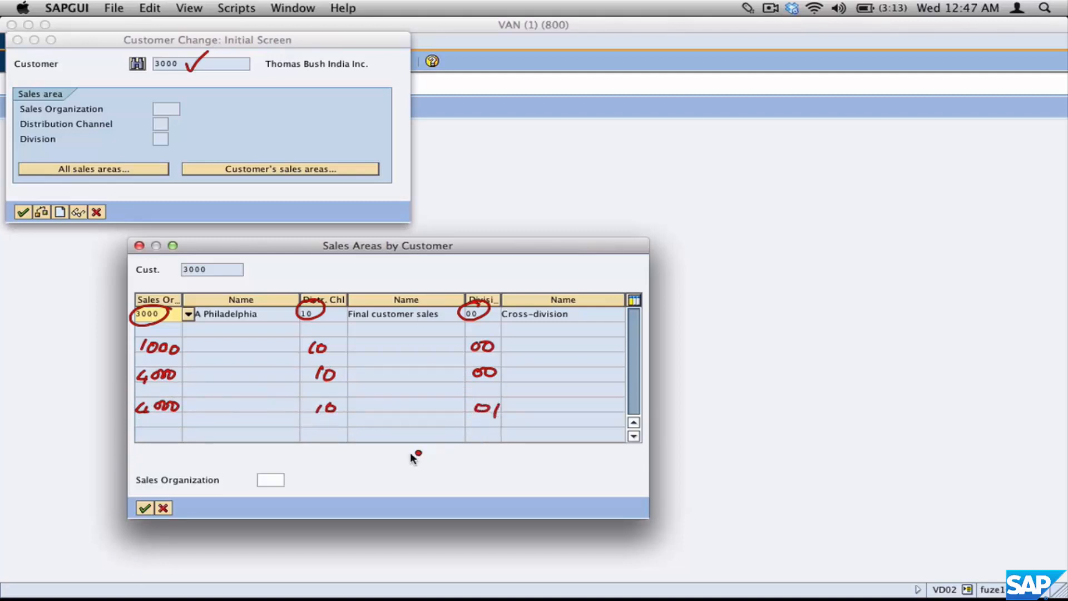
pyautogui.moveTo(423, 453)
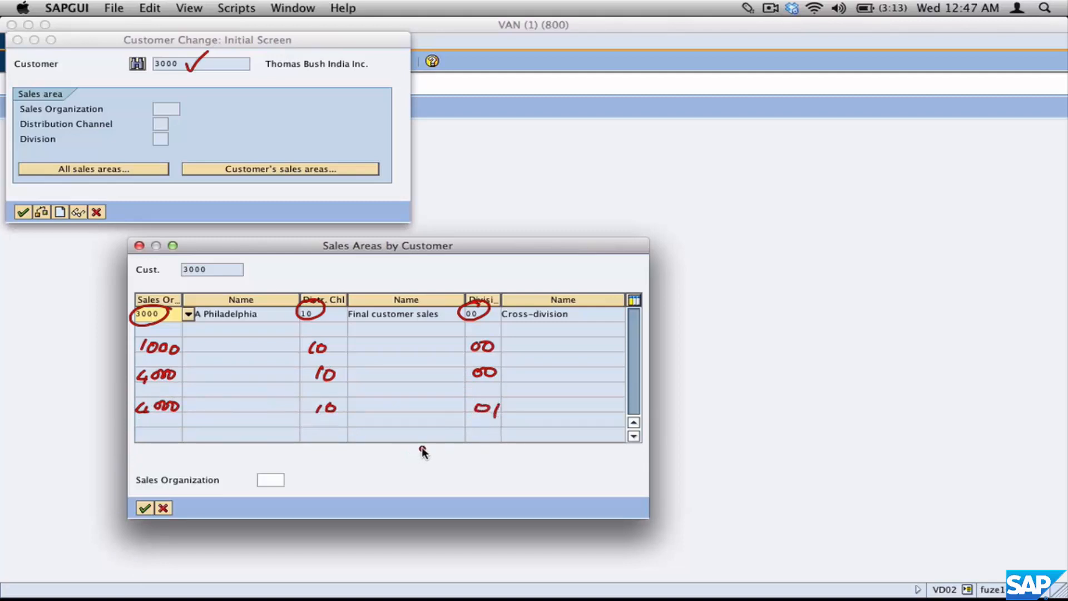
pyautogui.moveTo(412, 448)
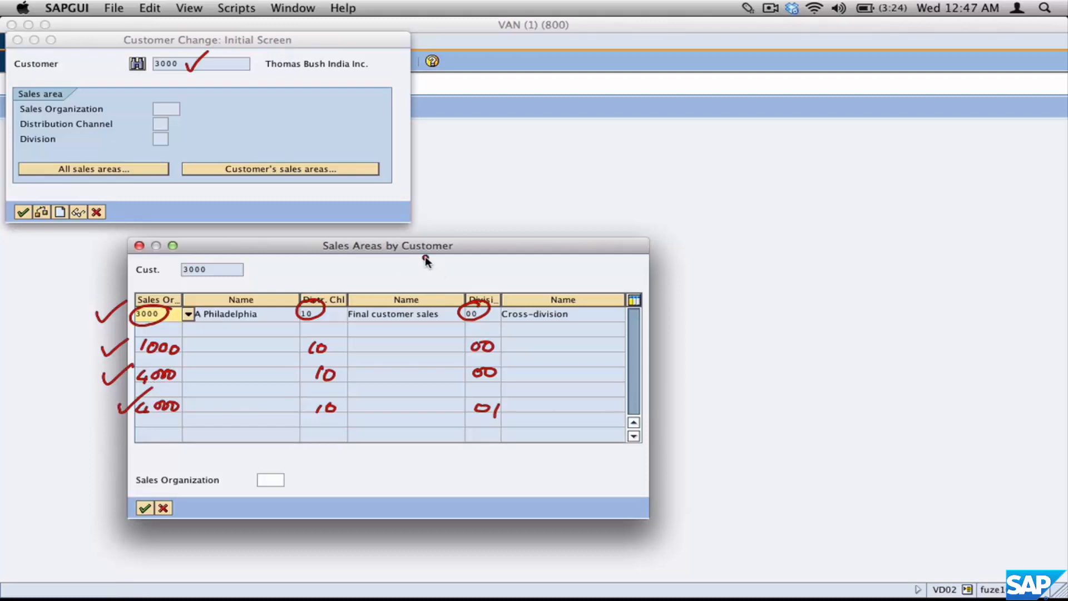
pyautogui.moveTo(539, 365)
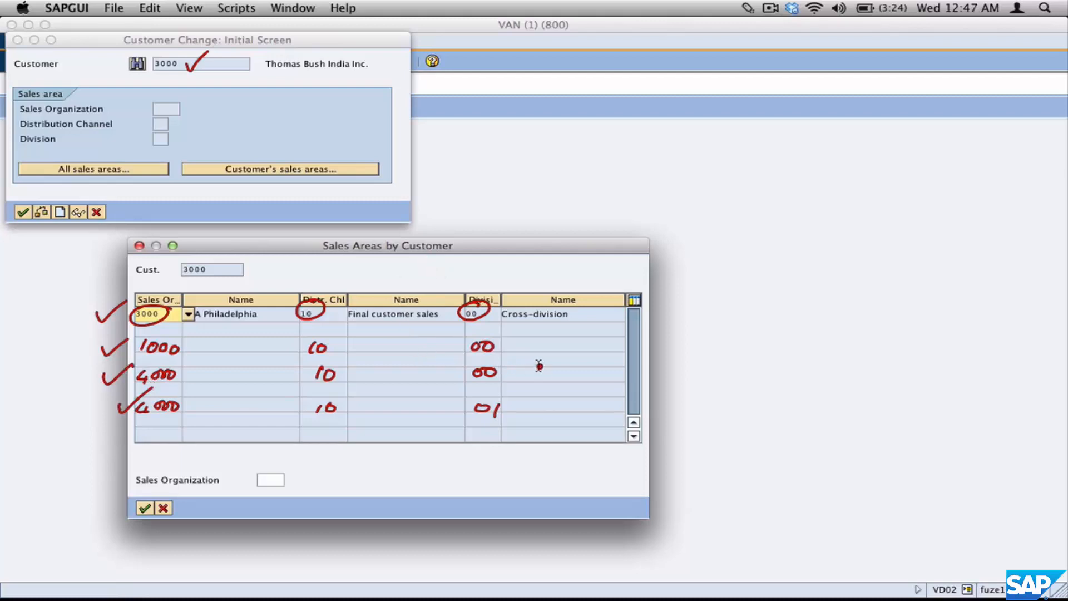
pyautogui.moveTo(579, 314)
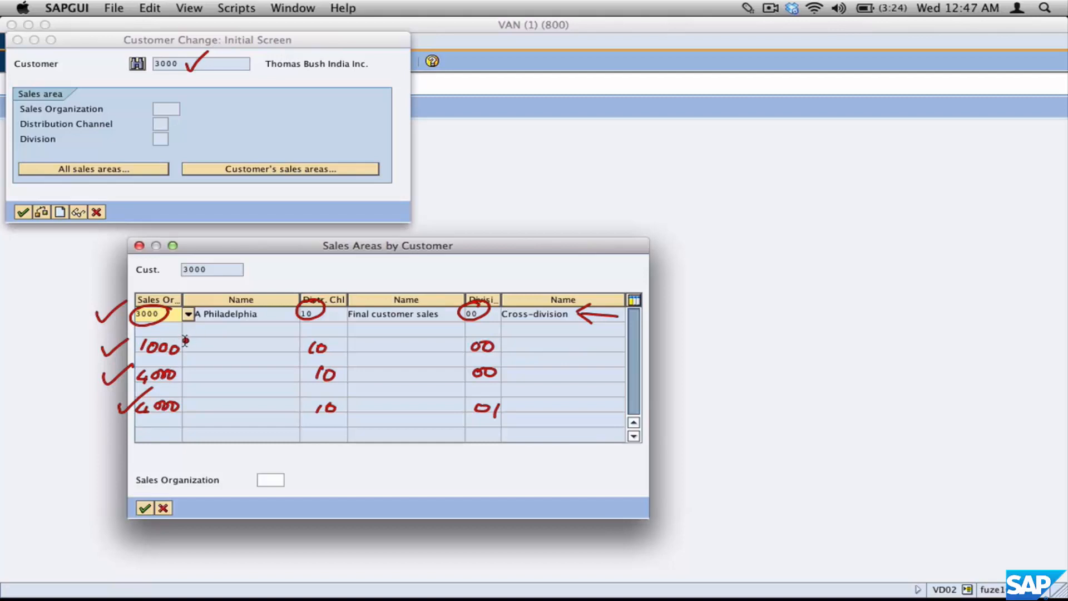
pyautogui.moveTo(204, 364)
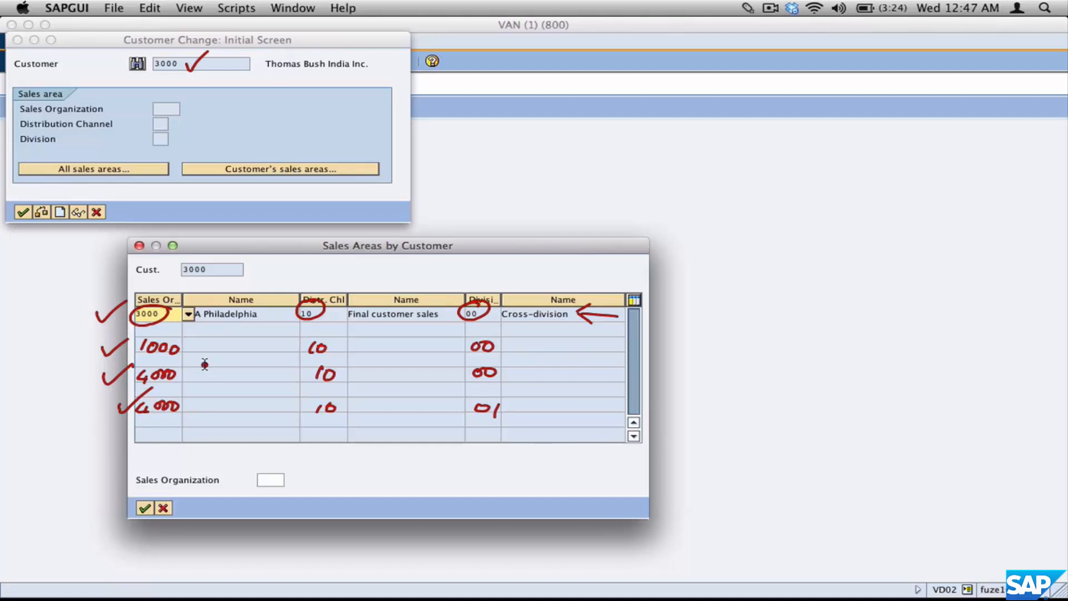
pyautogui.moveTo(146, 507)
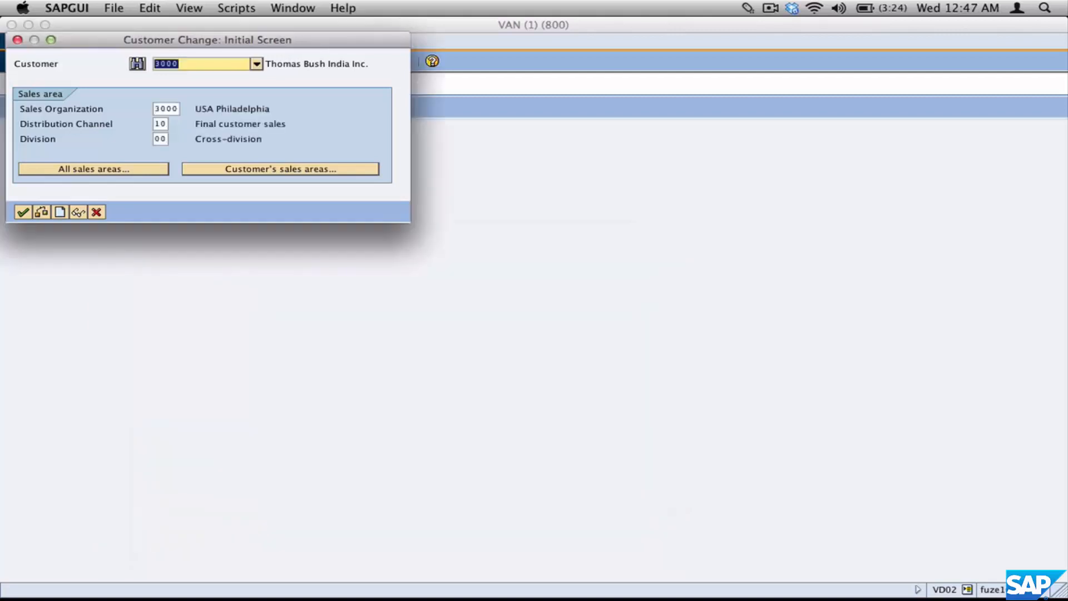
# Verify sales organization 3000 and division 00, then proceed to the General Data screen.
pyautogui.click(164, 109)
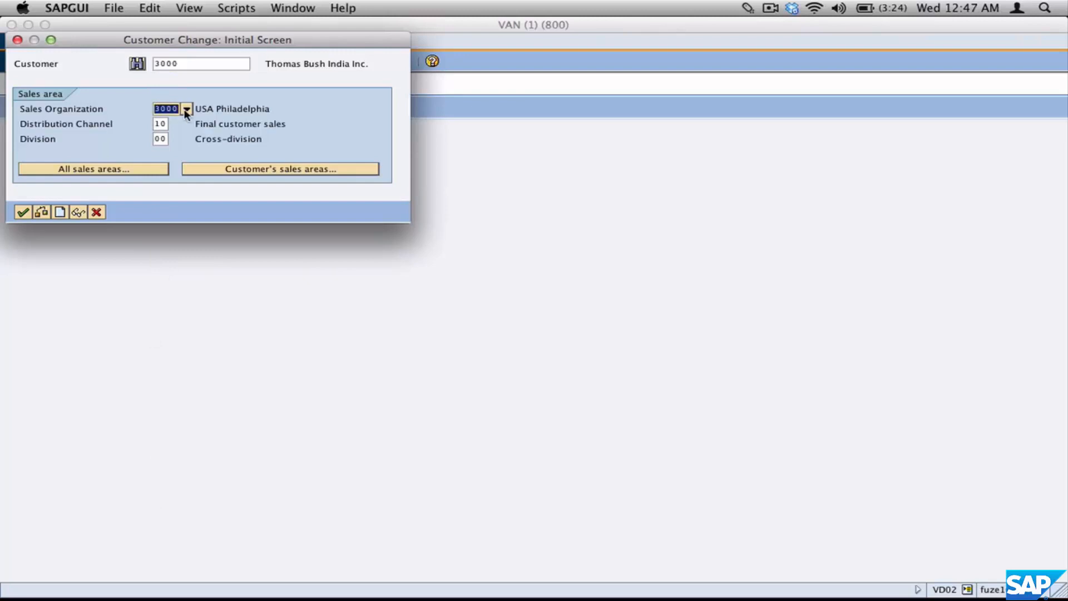
pyautogui.click(160, 139)
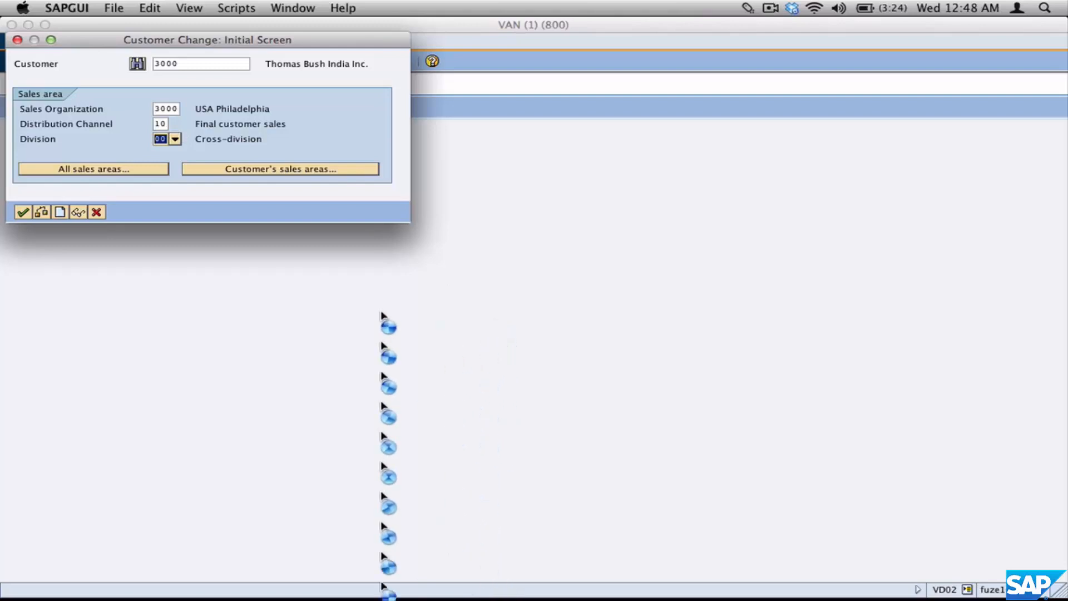
pyautogui.click(21, 211)
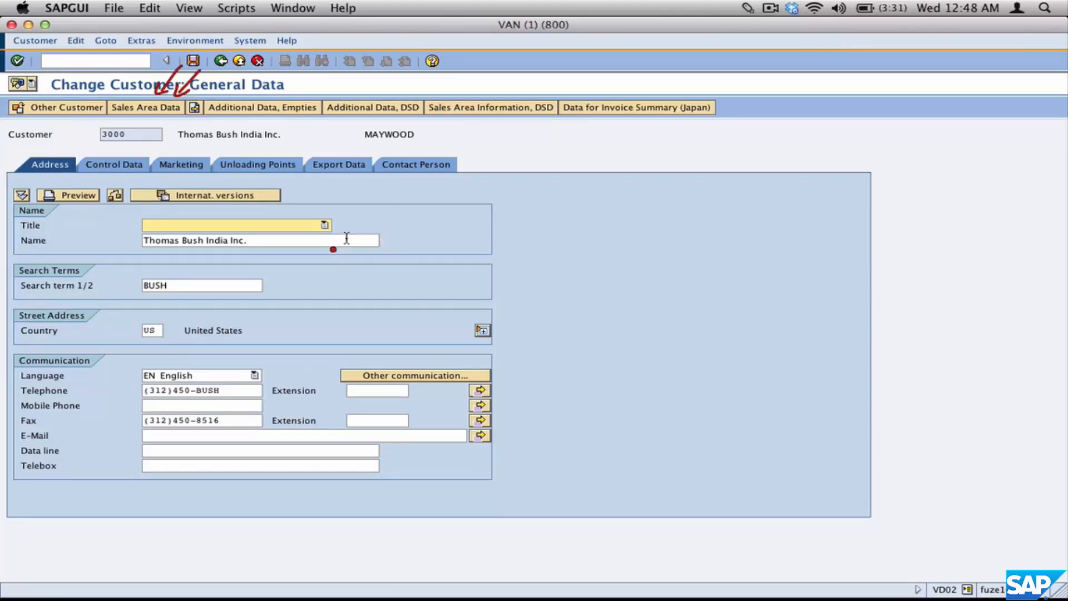
pyautogui.moveTo(307, 240)
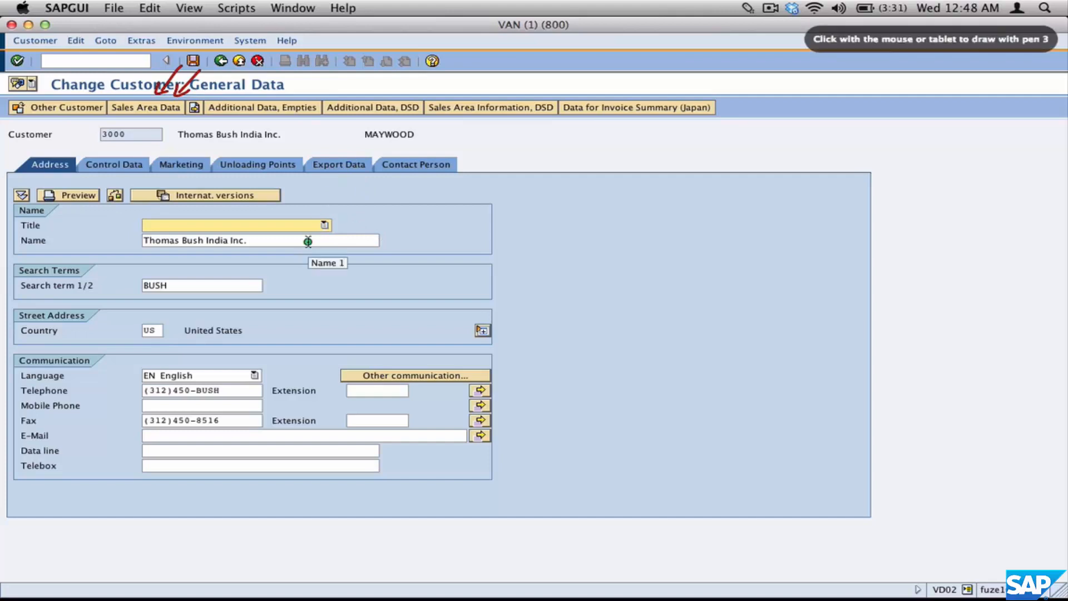
pyautogui.moveTo(146, 108)
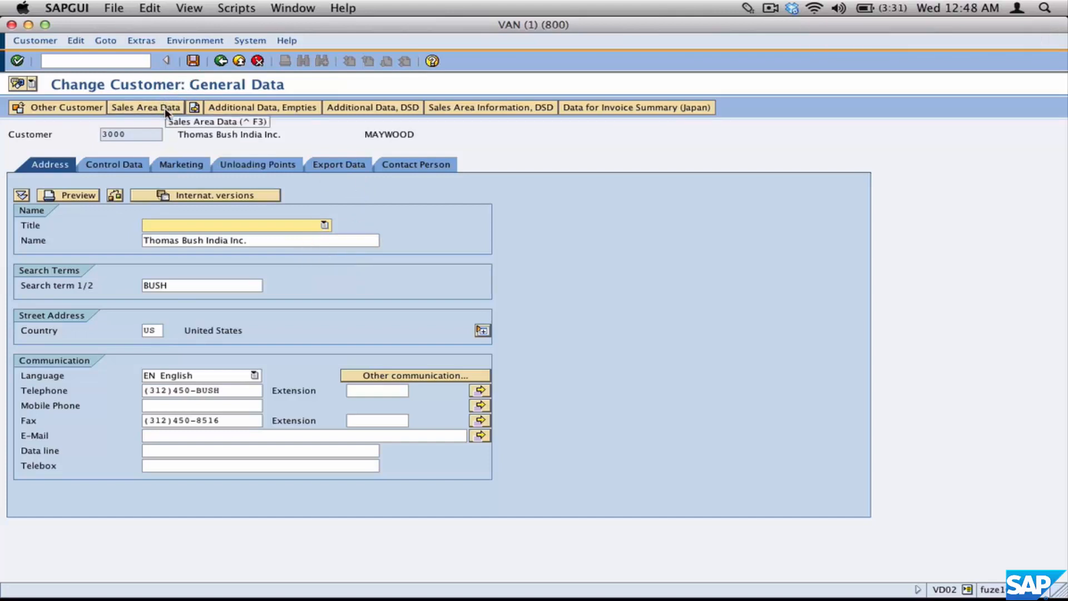
# Show customer 3000's Sales Area Data with district US0015, customer group 02 and USD currency.
pyautogui.click(146, 106)
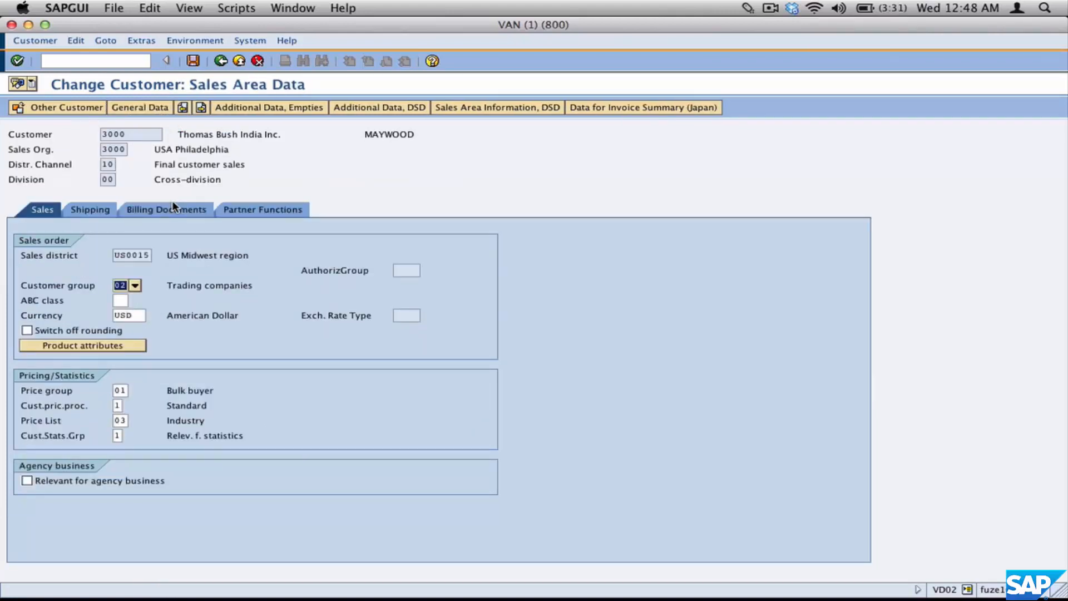
pyautogui.moveTo(412, 354)
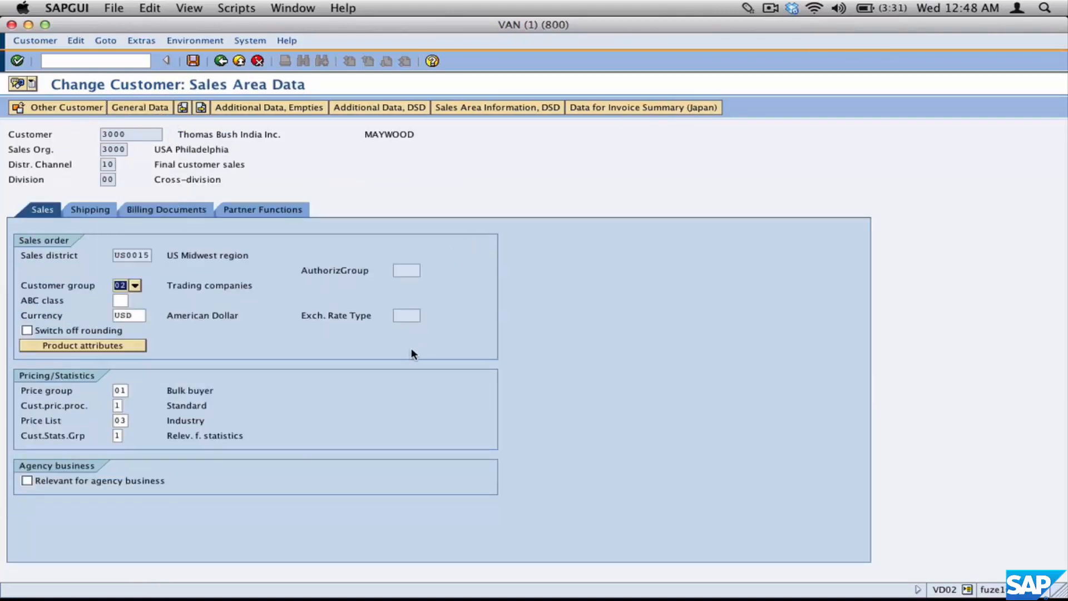